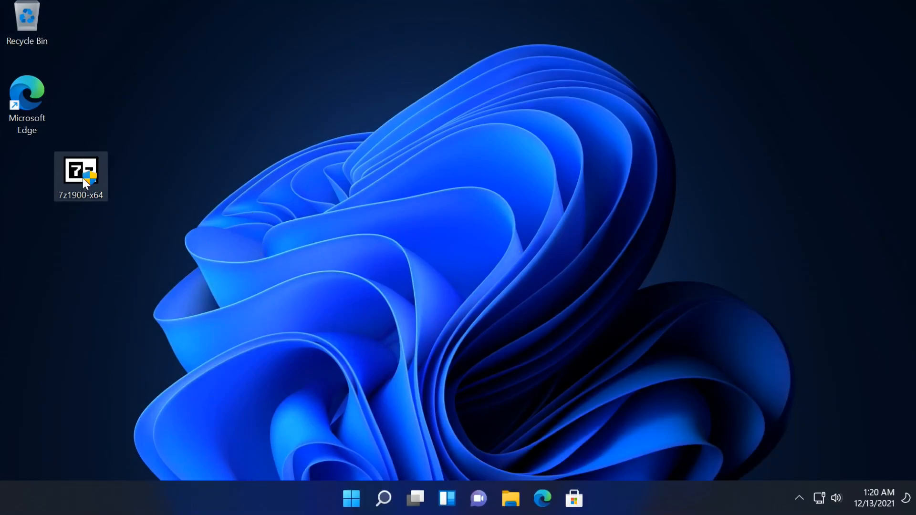
# - Launch the 7z1900-x64 installer twice, viewing its details and declining elevation each time
pyautogui.doubleClick(81, 175)
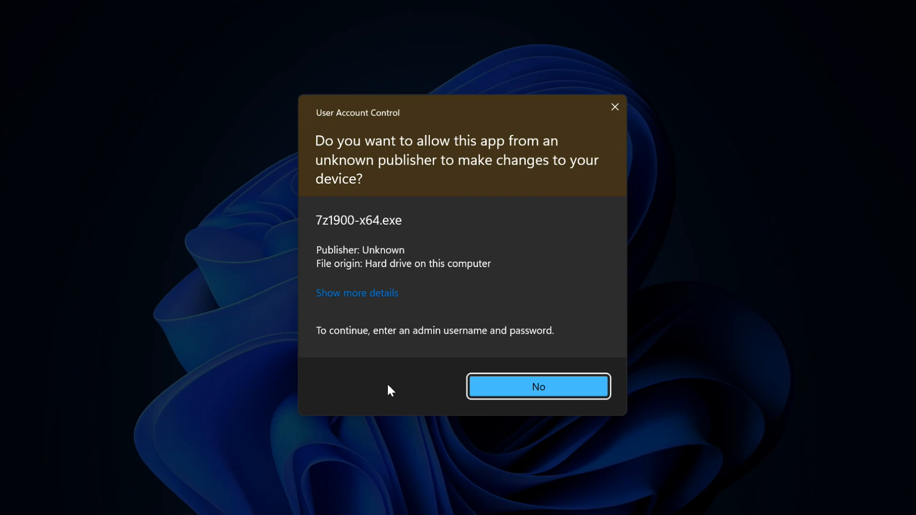
pyautogui.click(357, 293)
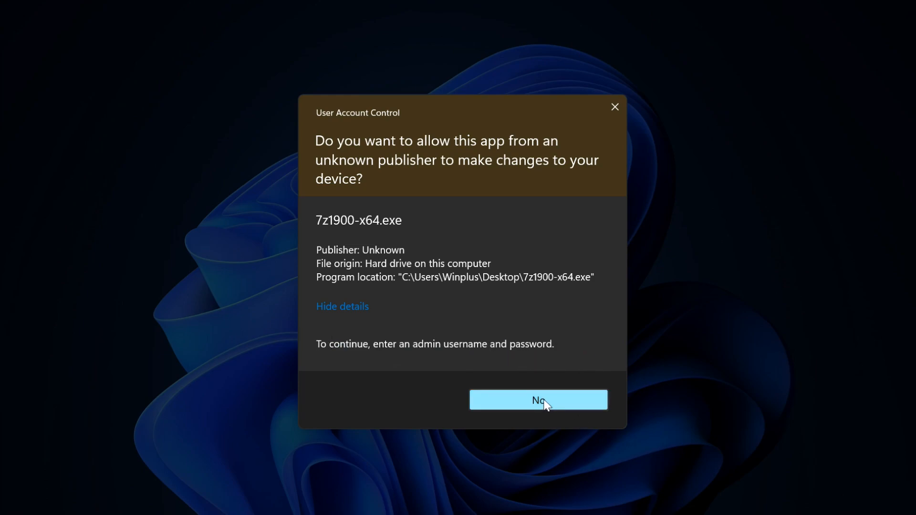
pyautogui.click(537, 400)
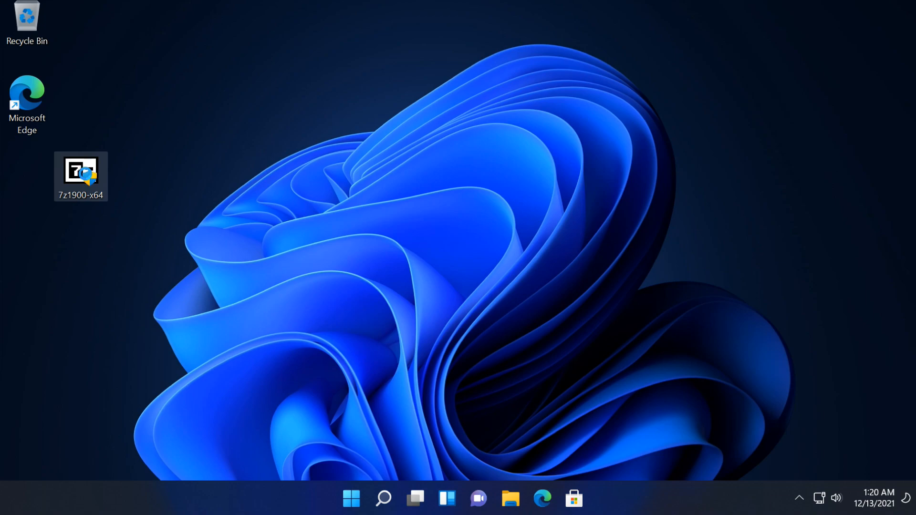
pyautogui.rightClick(81, 175)
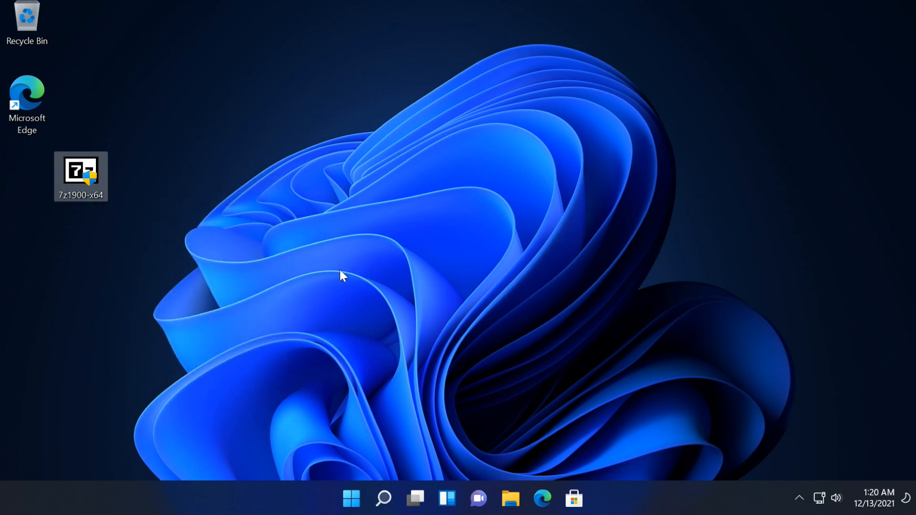
pyautogui.doubleClick(80, 176)
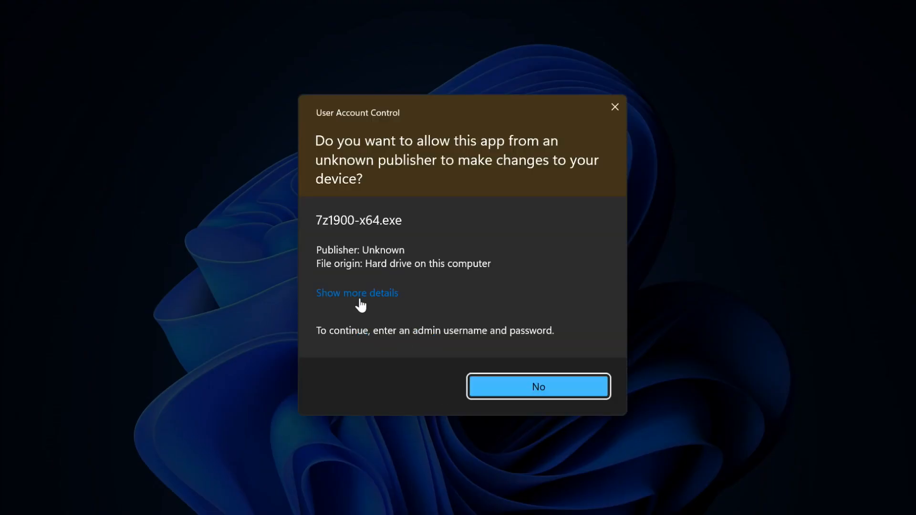
pyautogui.click(357, 292)
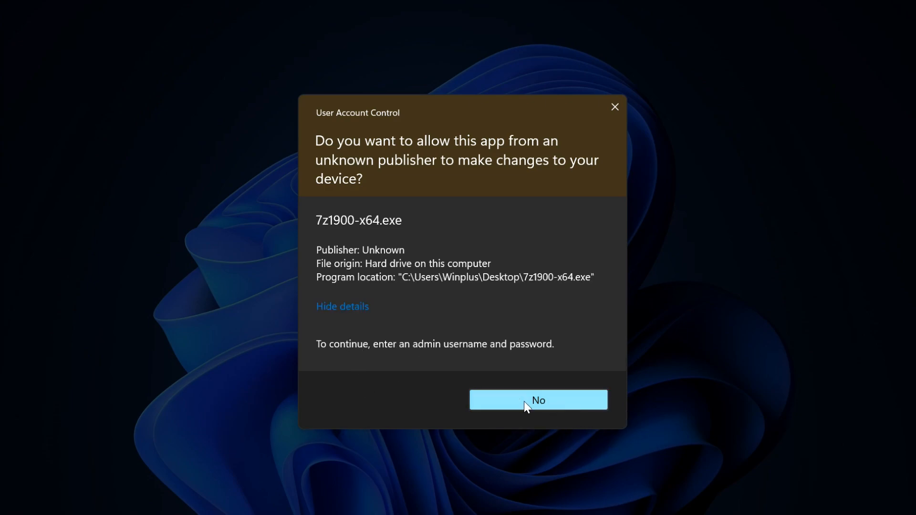
pyautogui.click(538, 400)
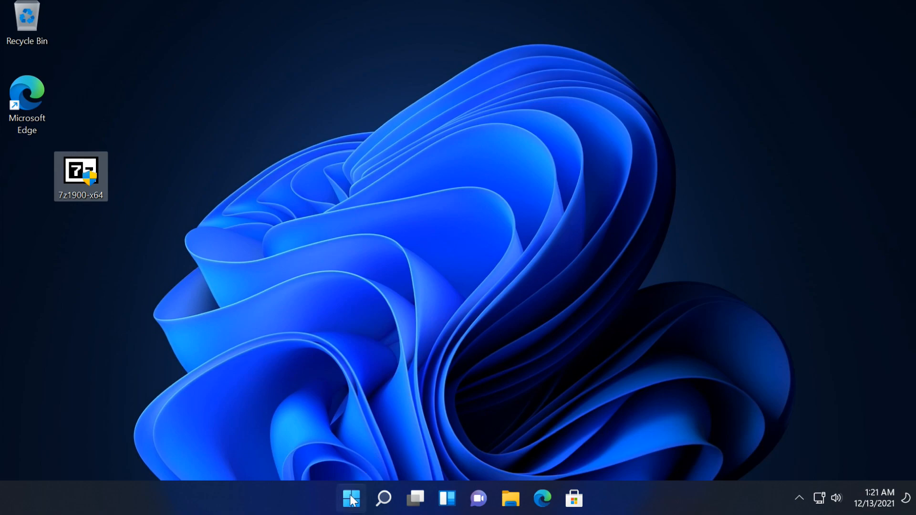
# - Restart the PC from the Start menu's power options
pyautogui.click(351, 498)
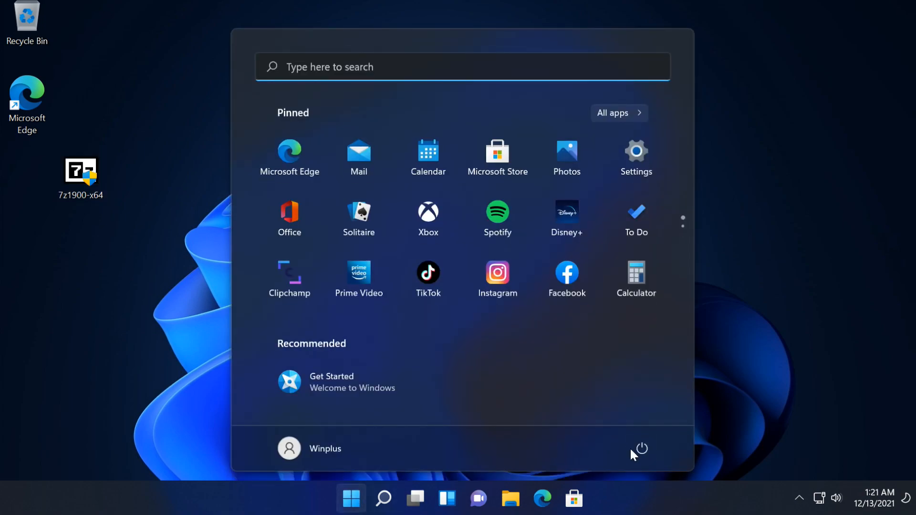
pyautogui.moveTo(641, 449)
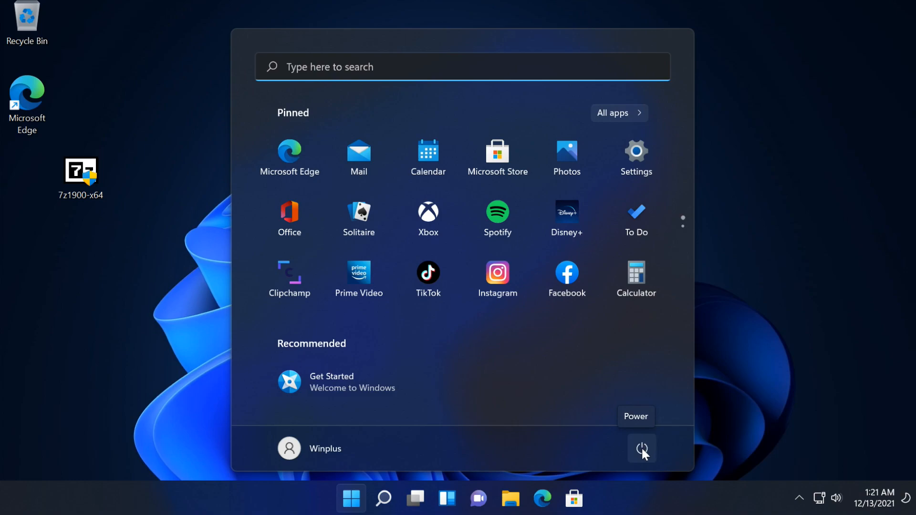
pyautogui.click(641, 448)
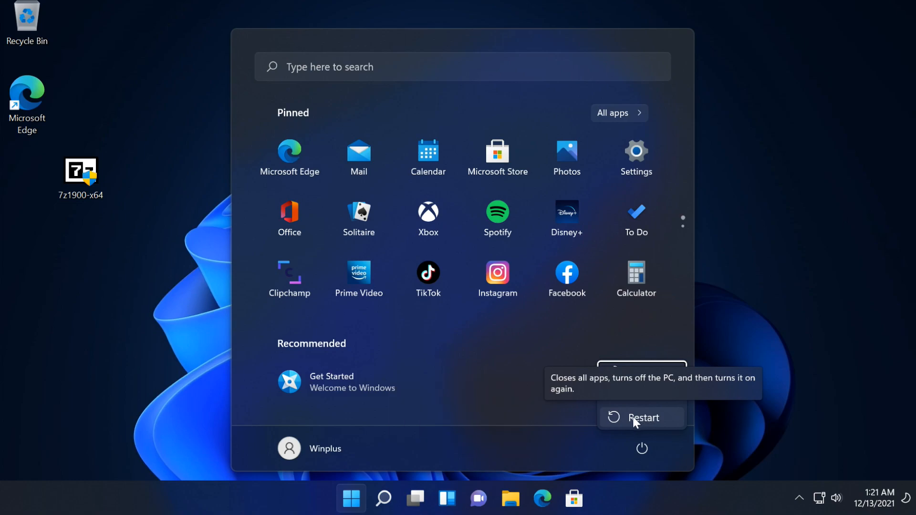
pyautogui.click(641, 417)
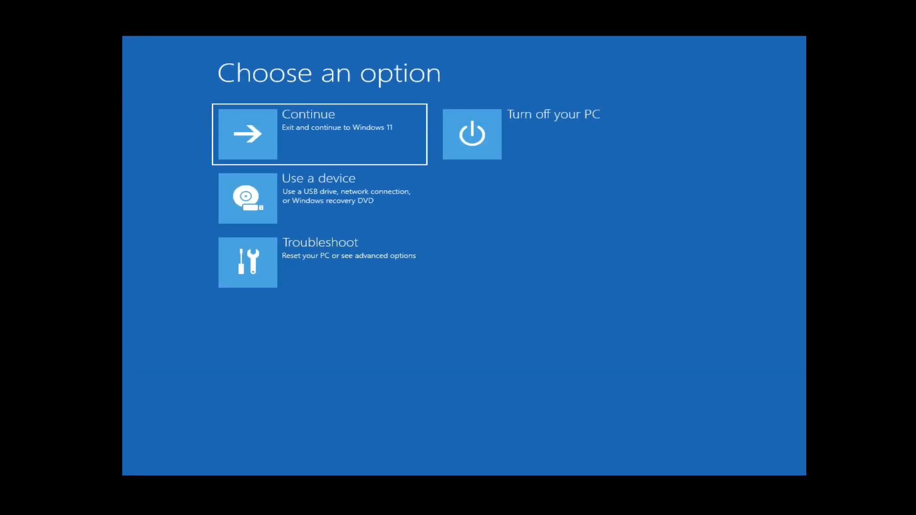
pyautogui.moveTo(467, 260)
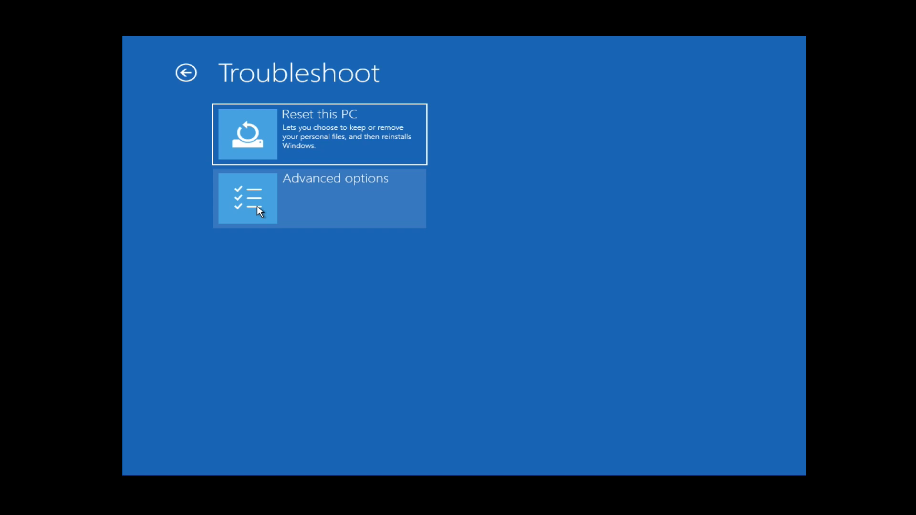
# - Go to Advanced options, then Startup Settings, and restart to choose a startup mode
pyautogui.click(319, 198)
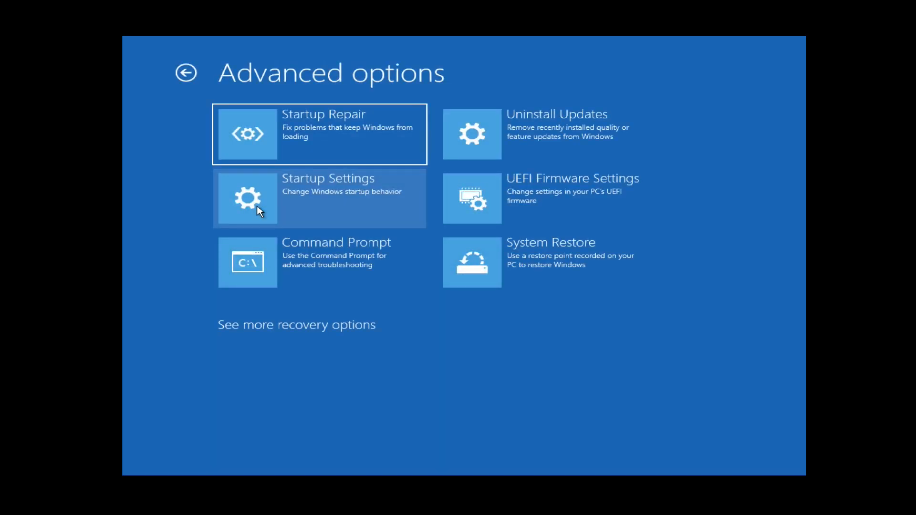
pyautogui.moveTo(315, 214)
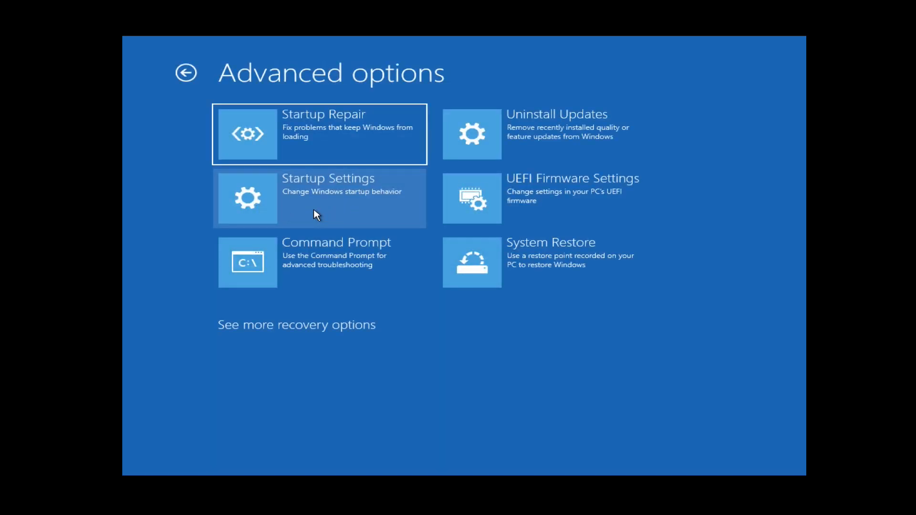
pyautogui.click(319, 198)
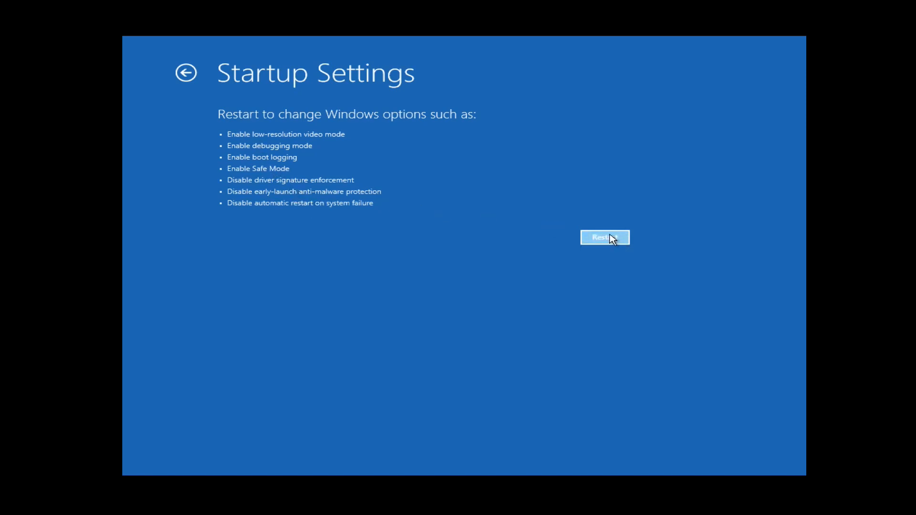
pyautogui.click(604, 237)
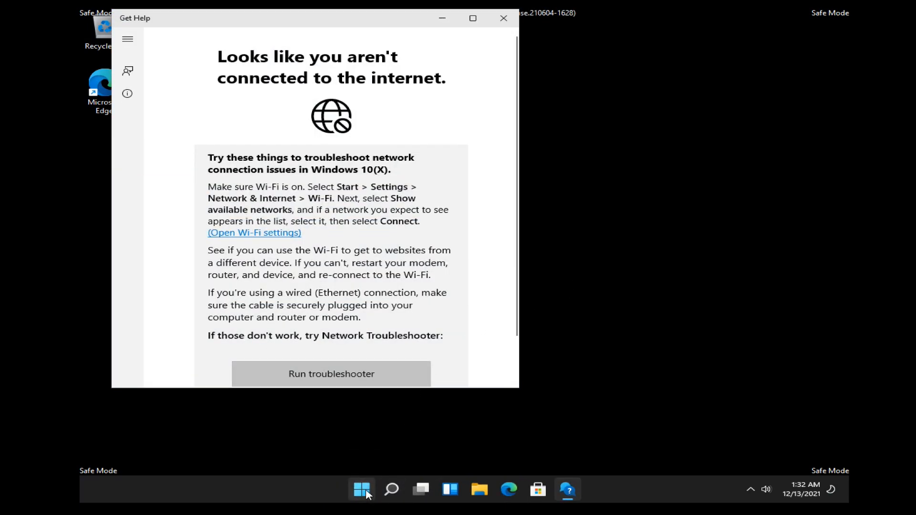
# - Switch from the Winplus account to Administrator through the Start menu account options
pyautogui.click(361, 489)
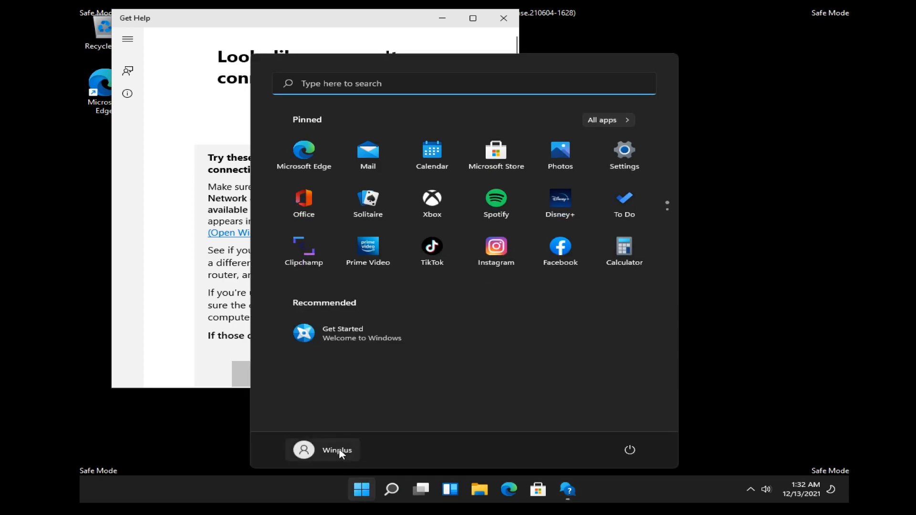
pyautogui.click(321, 450)
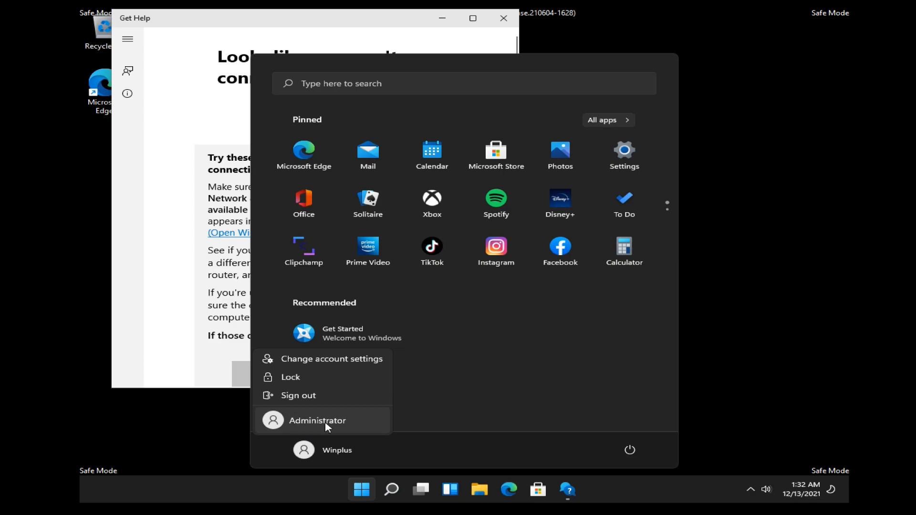
pyautogui.click(320, 421)
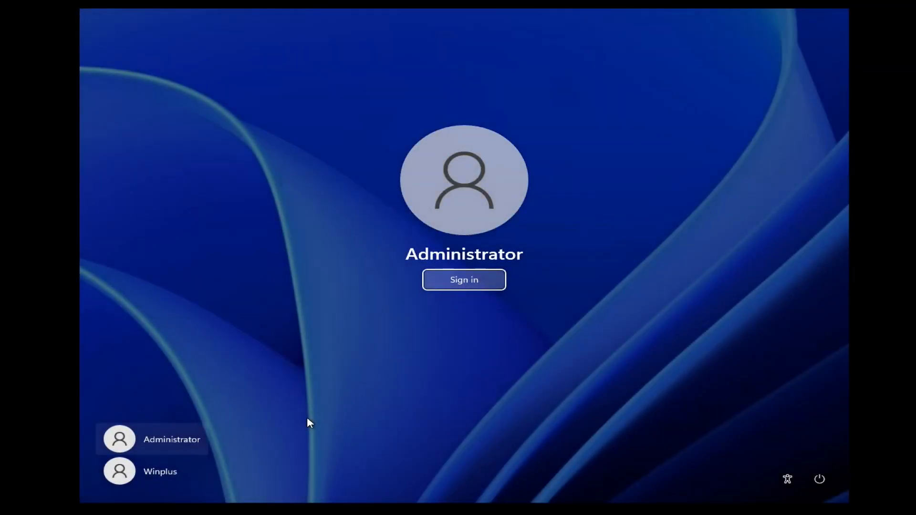
pyautogui.moveTo(411, 286)
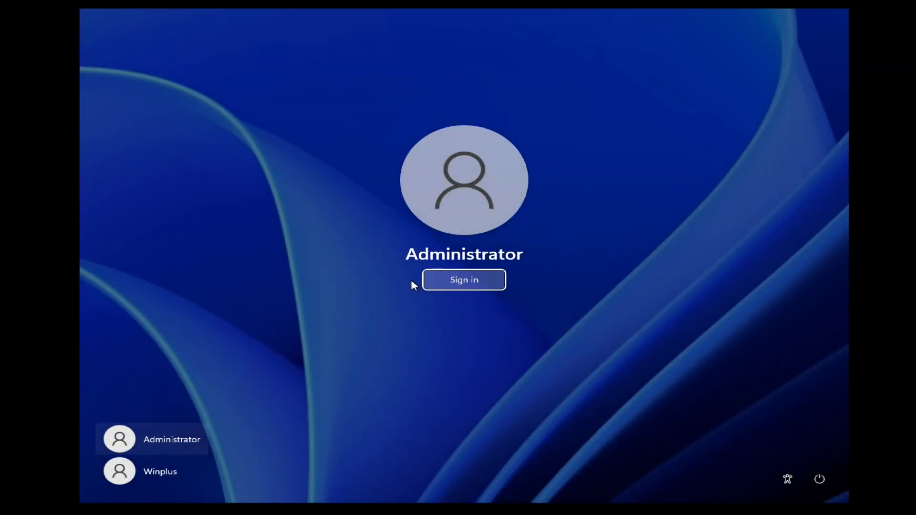
# - Sign in to the Administrator account from the lock screen
pyautogui.click(463, 280)
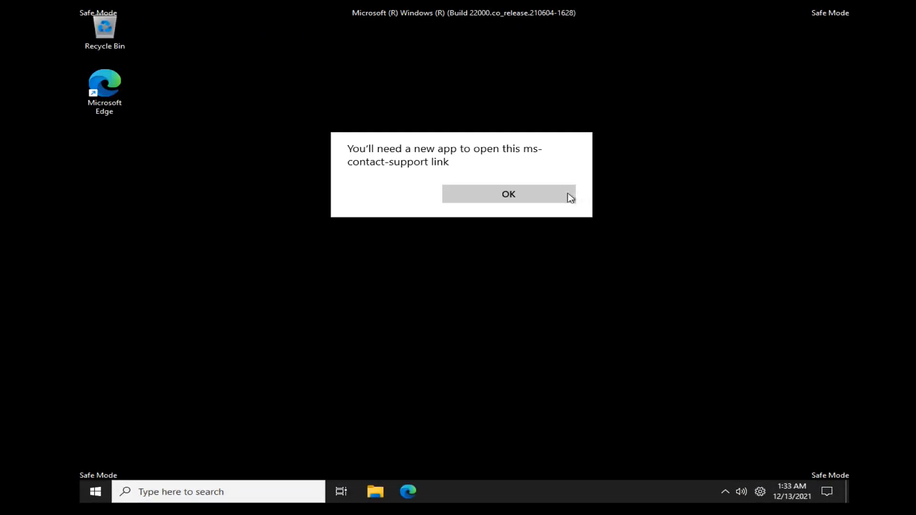
# - Dismiss the ms-contact-support message and run compmgmt.msc from the Run dialog
pyautogui.click(508, 195)
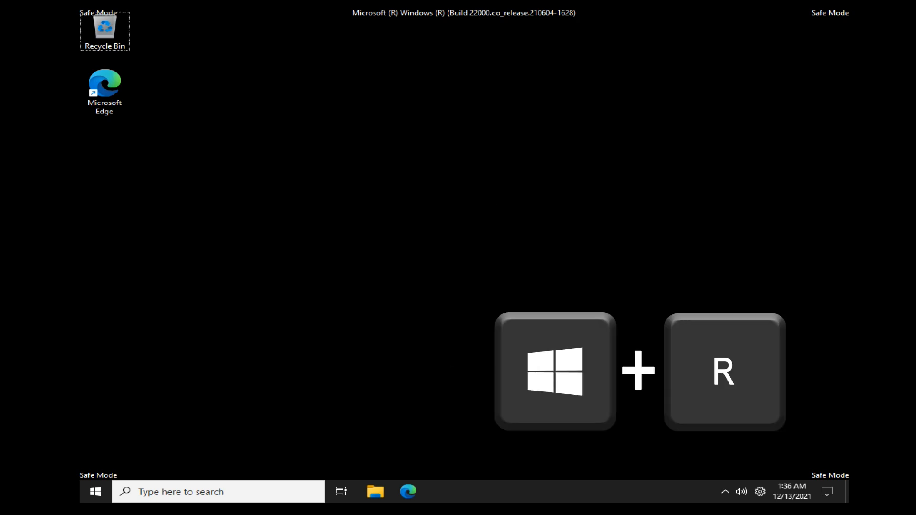
pyautogui.press('Win+r')
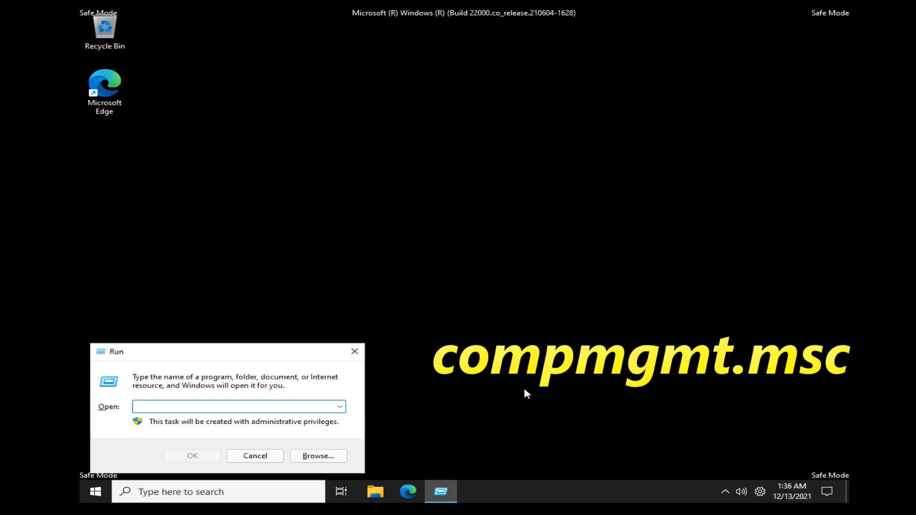
pyautogui.click(234, 406)
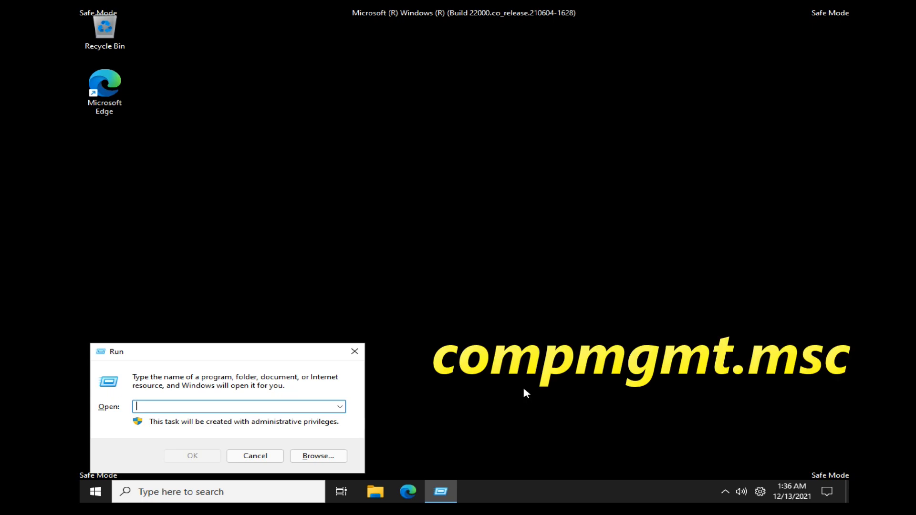
pyautogui.write('compm')
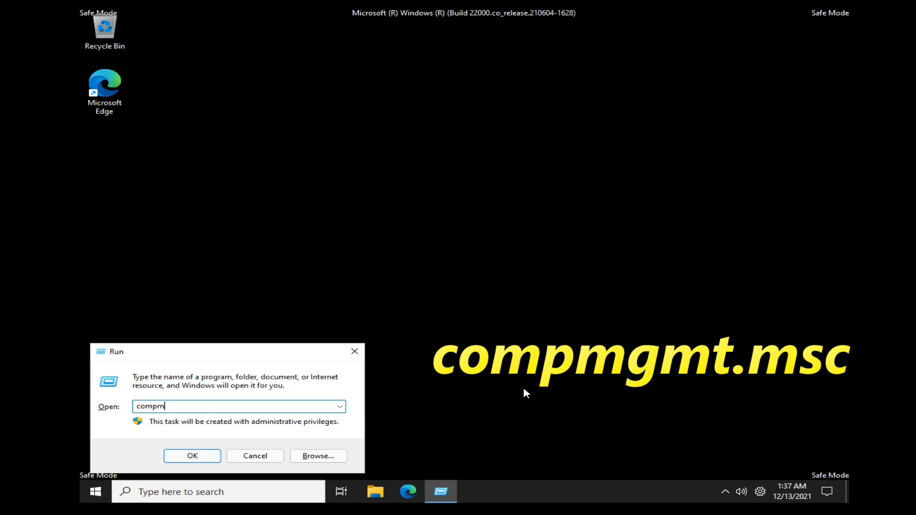
pyautogui.write('gmt.m')
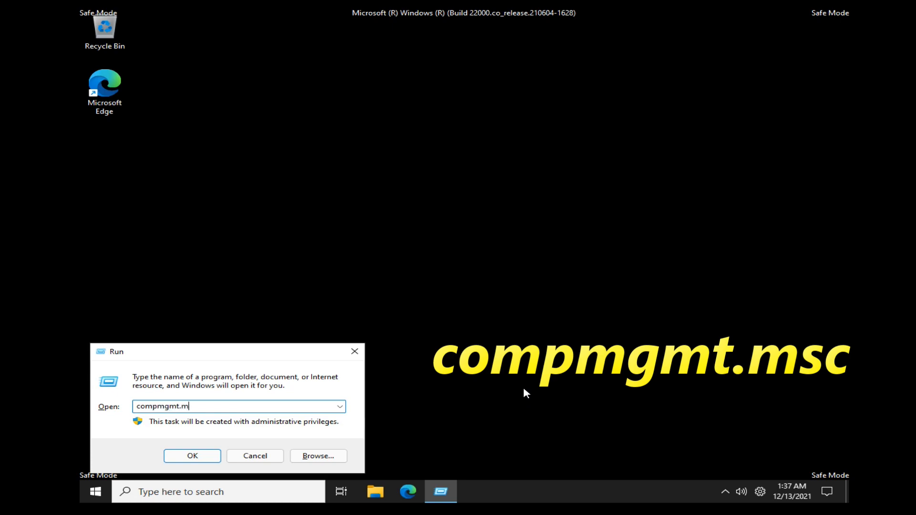
pyautogui.write('sc')
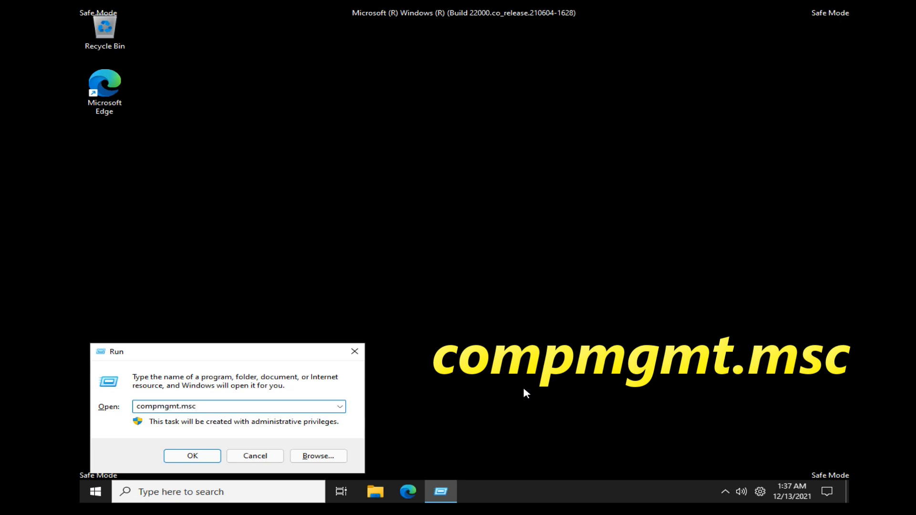
pyautogui.click(192, 455)
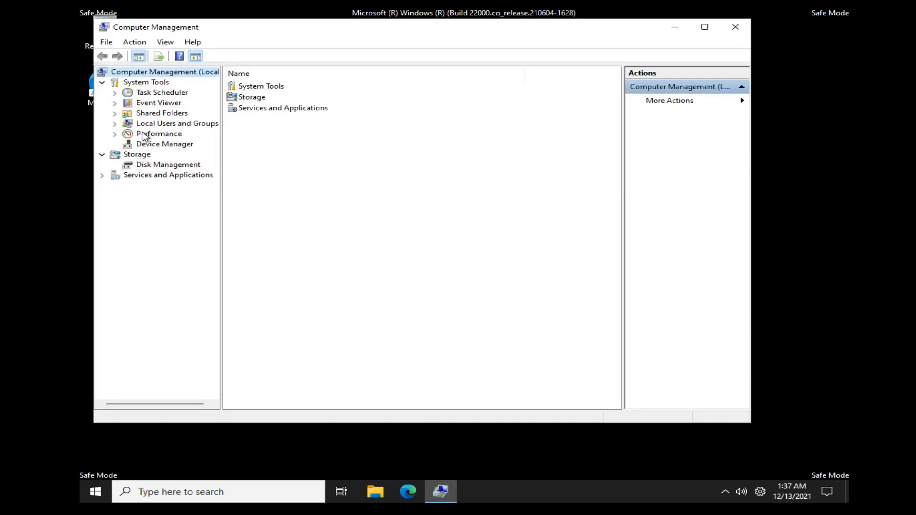
# - Expand Local Users and Groups, open Users, and select the Winplus account
pyautogui.click(177, 123)
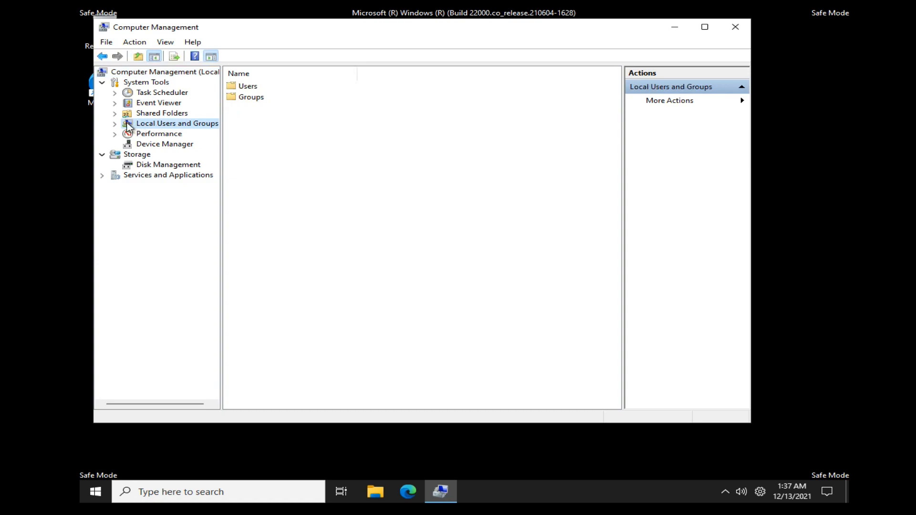
pyautogui.click(114, 123)
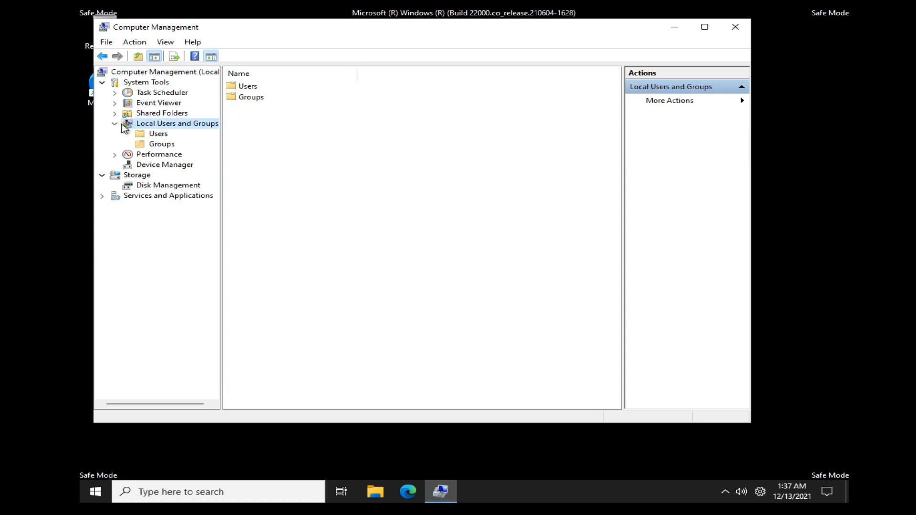
pyautogui.click(158, 133)
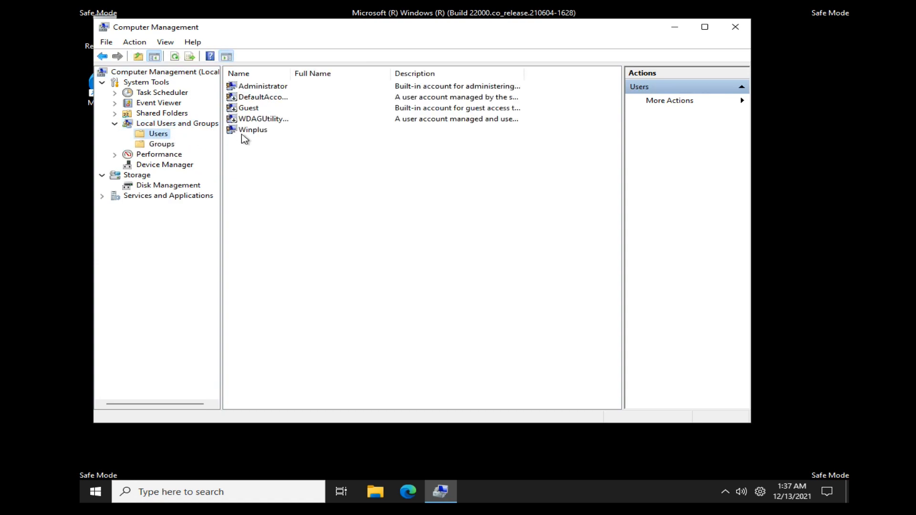
pyautogui.click(253, 129)
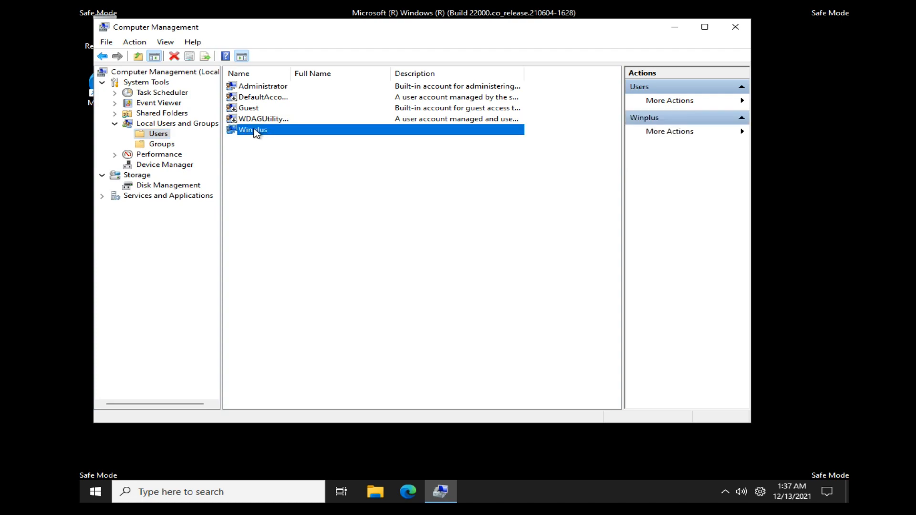
# - Open Winplus Properties on the Member Of tab and start adding a group
pyautogui.rightClick(252, 129)
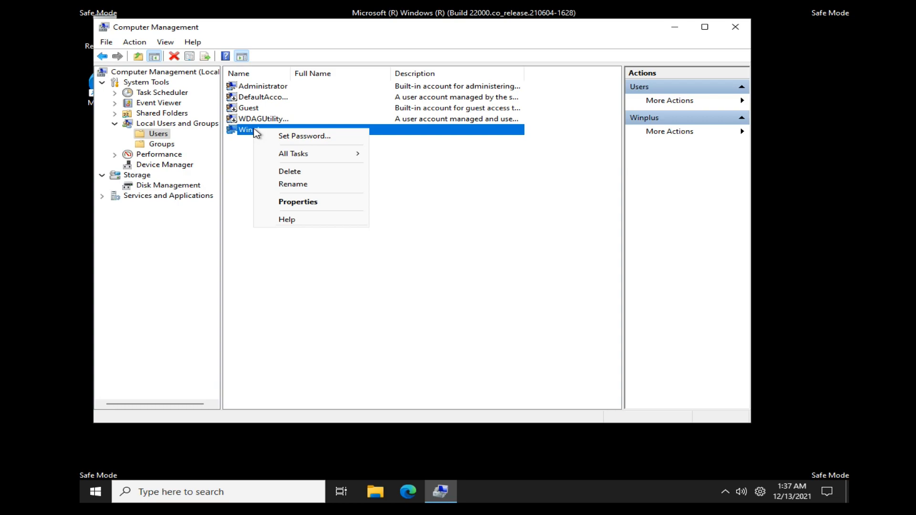
pyautogui.moveTo(298, 202)
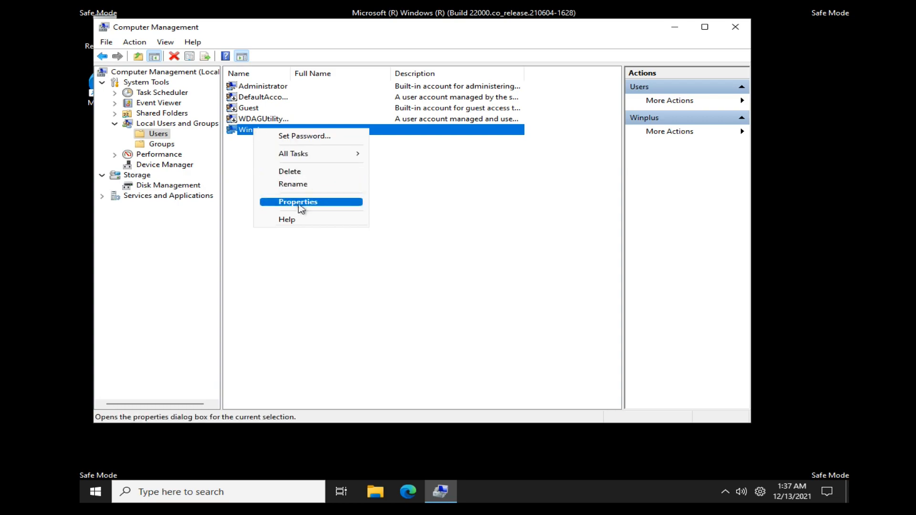
pyautogui.click(298, 201)
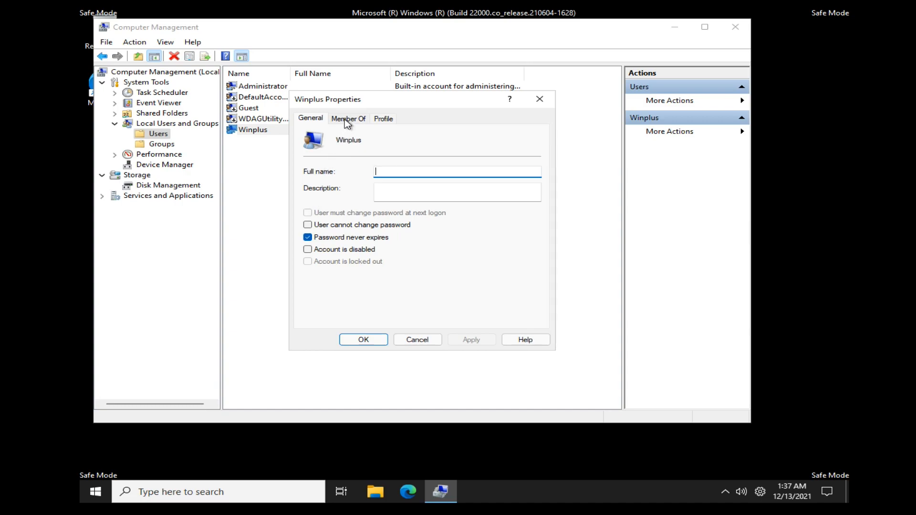
pyautogui.click(348, 118)
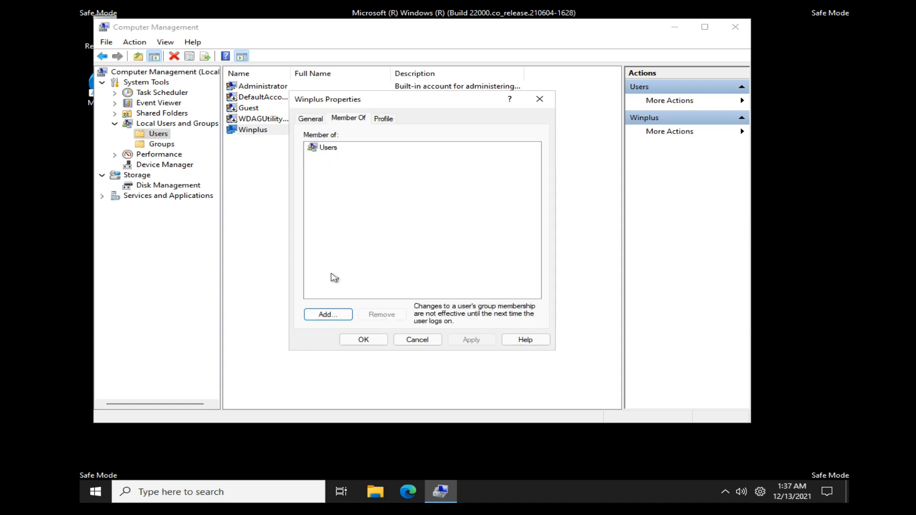
pyautogui.click(328, 314)
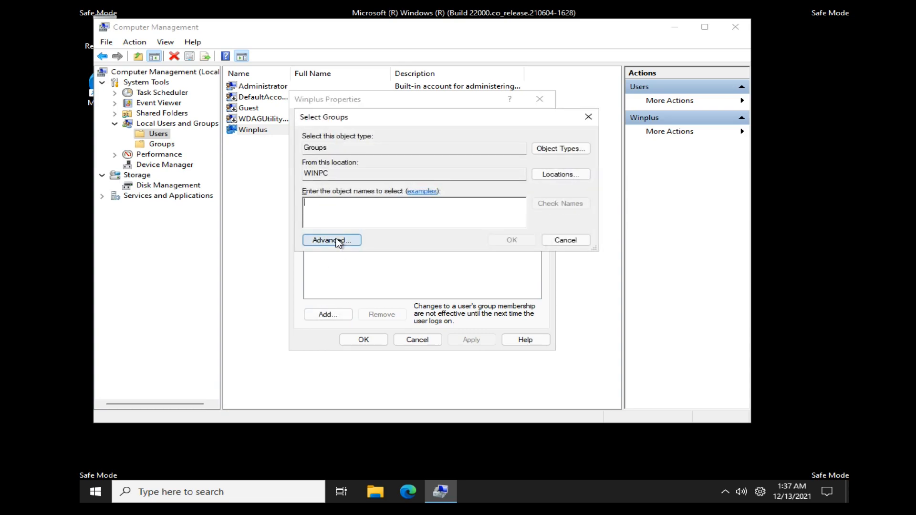
# - Search all groups via Advanced and Find Now, and choose Administrators
pyautogui.click(332, 240)
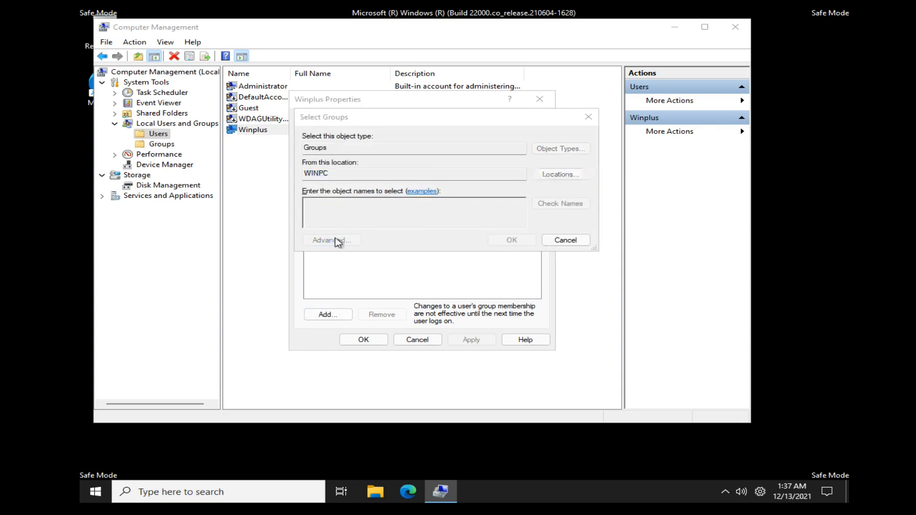
pyautogui.click(332, 240)
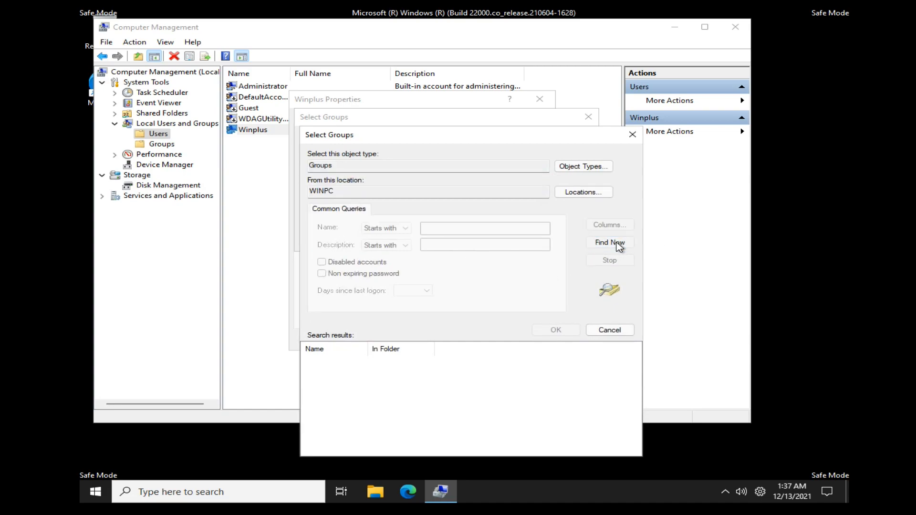
pyautogui.click(610, 242)
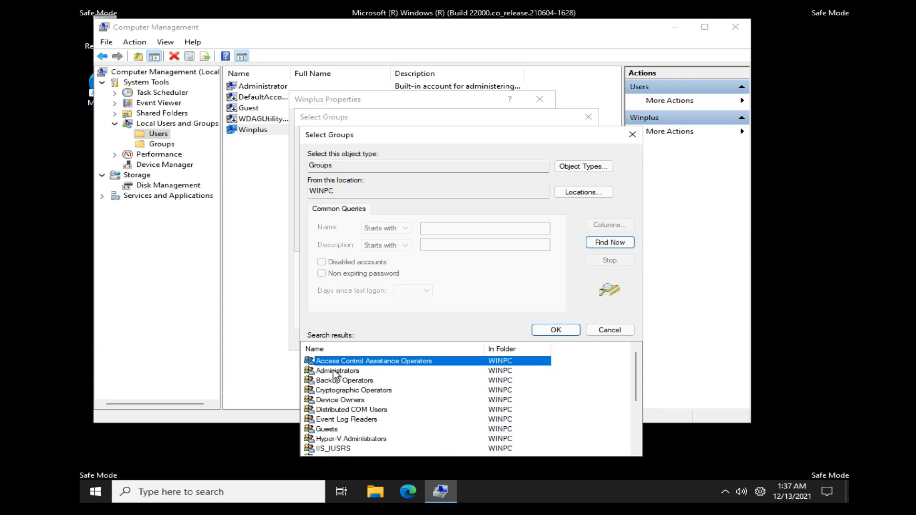
pyautogui.click(336, 370)
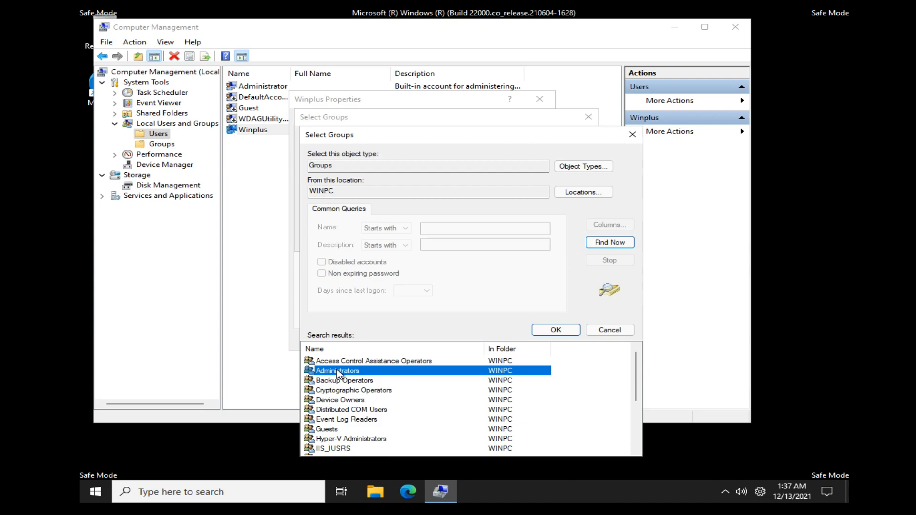
pyautogui.moveTo(554, 330)
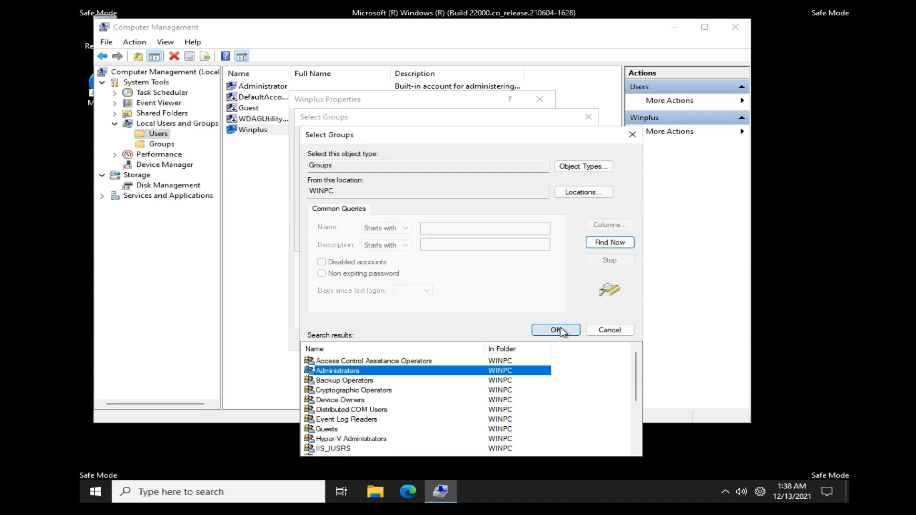
pyautogui.click(554, 330)
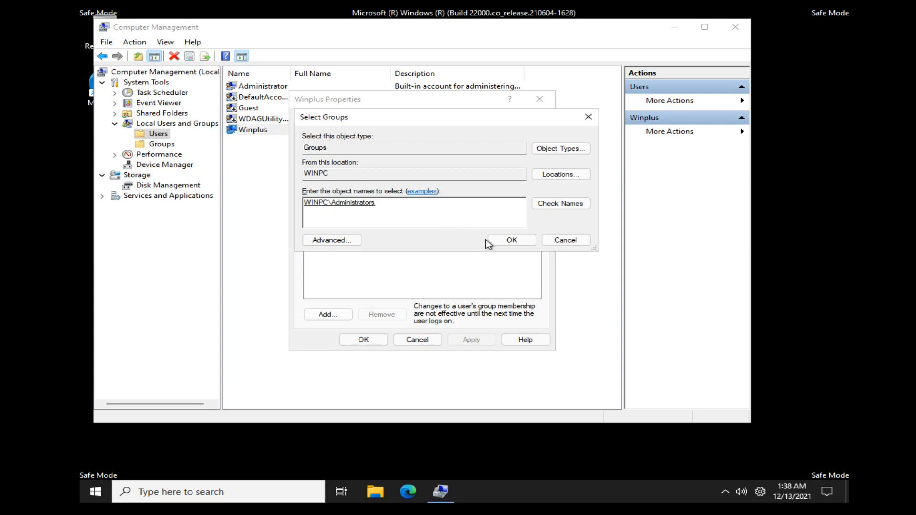
# - Confirm Administrators for Winplus, save its properties, and close Computer Management
pyautogui.click(510, 240)
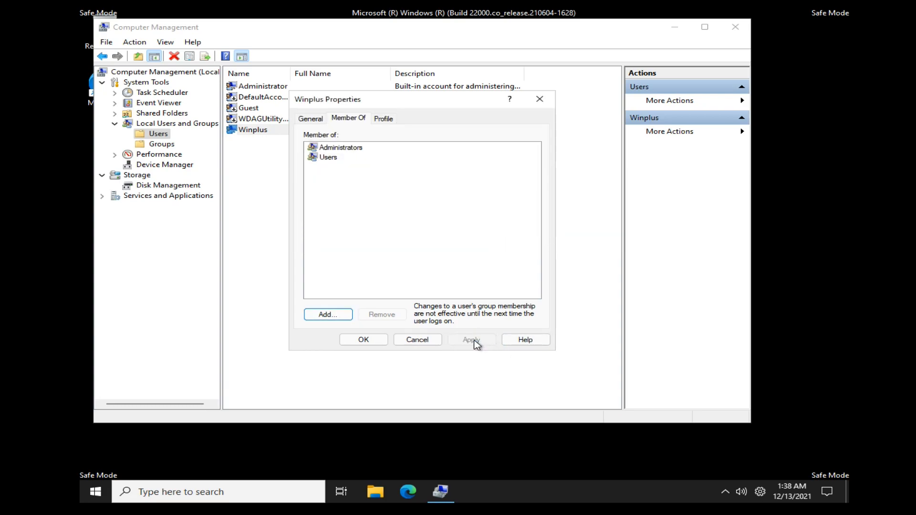
pyautogui.click(362, 339)
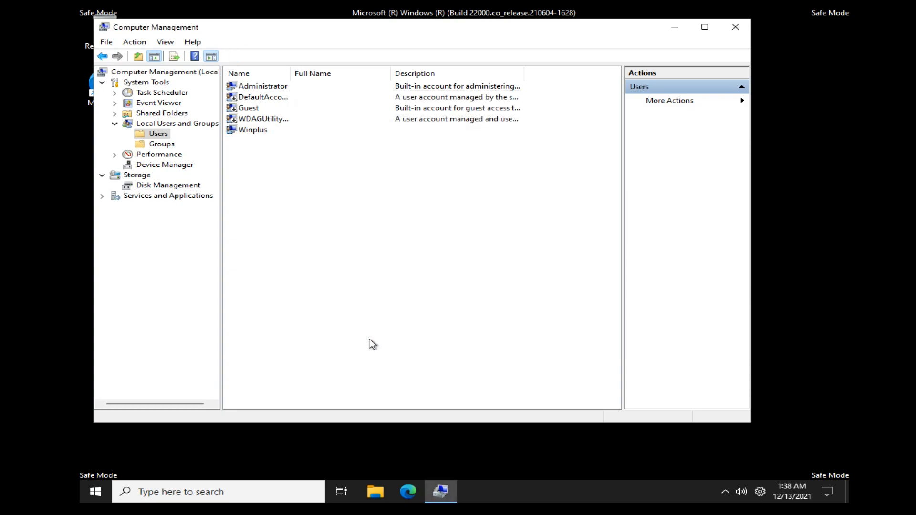
pyautogui.moveTo(735, 27)
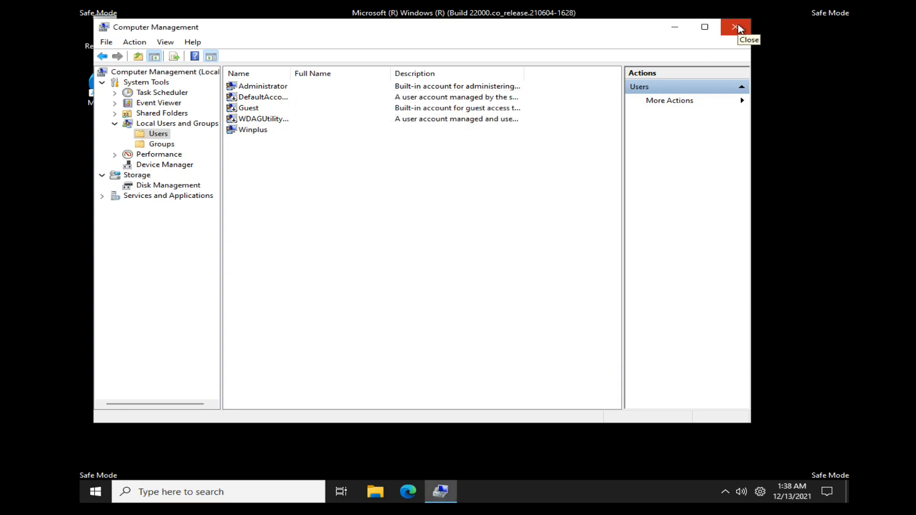
pyautogui.click(736, 27)
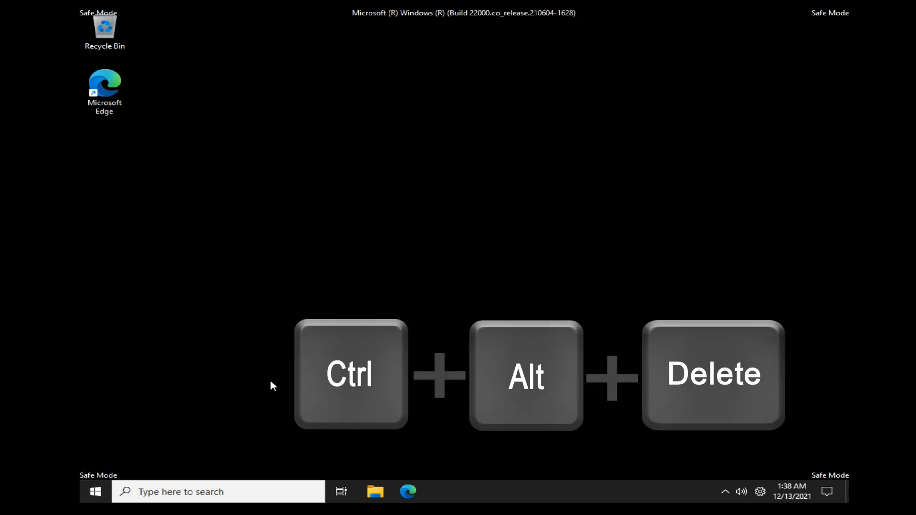
# - Bring up the Ctrl+Alt+Delete screen and show its Shut down and Restart options
pyautogui.press('Ctrl+Alt+Delete')
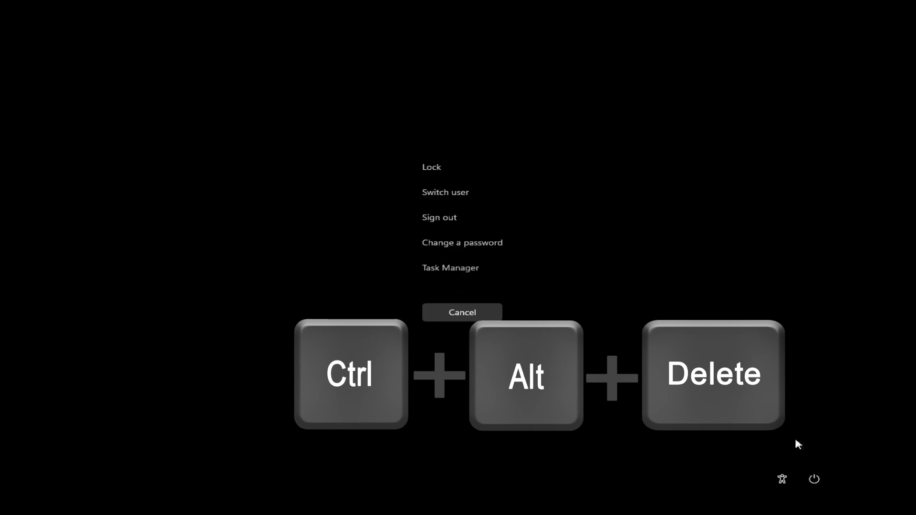
pyautogui.click(813, 479)
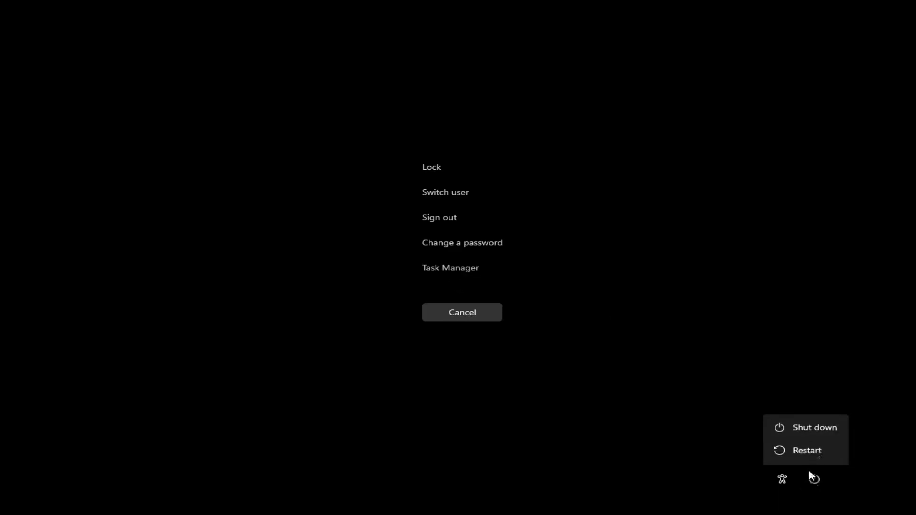